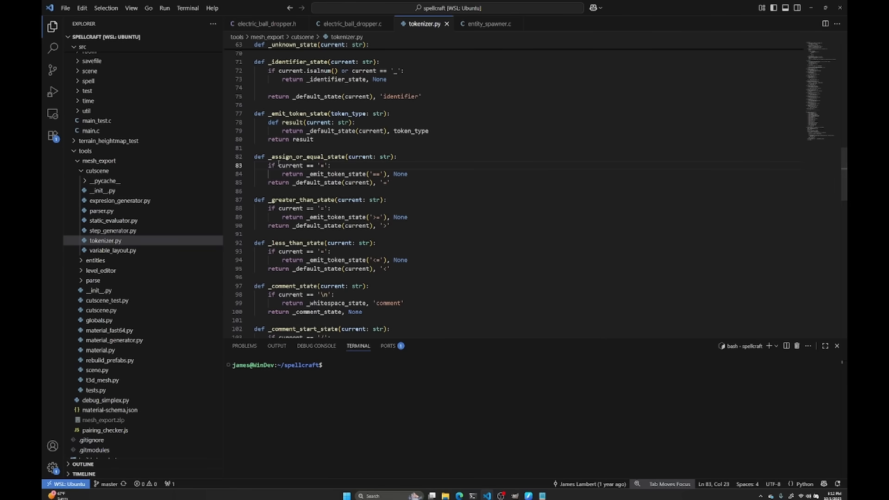
Step: Click and select a word in the tokenize loop, then scroll around it
left_click(271, 157)
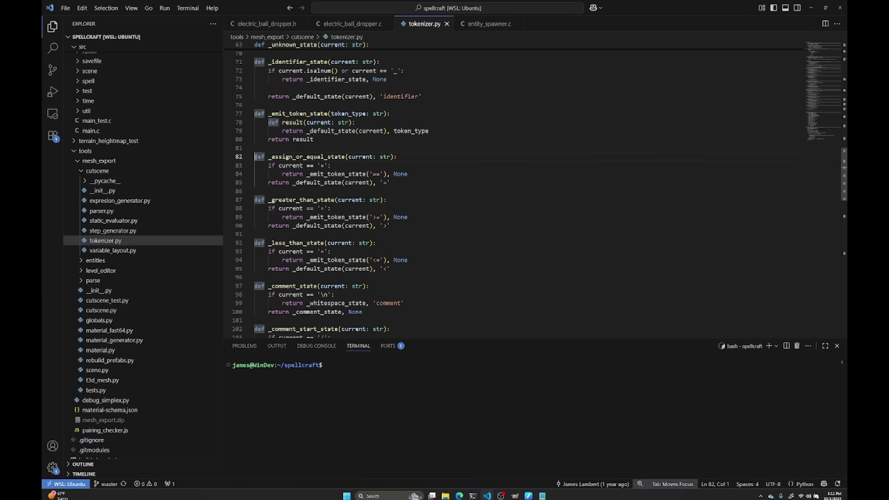
left_click(267, 156)
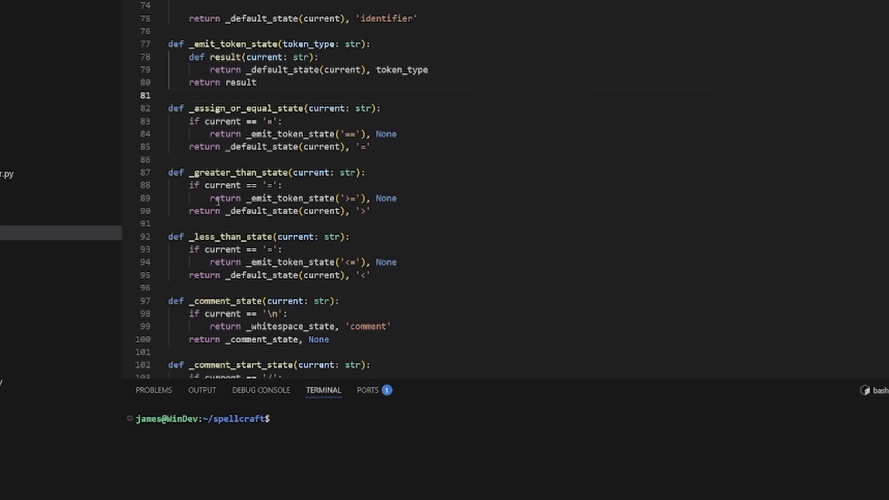
double_click(238, 172)
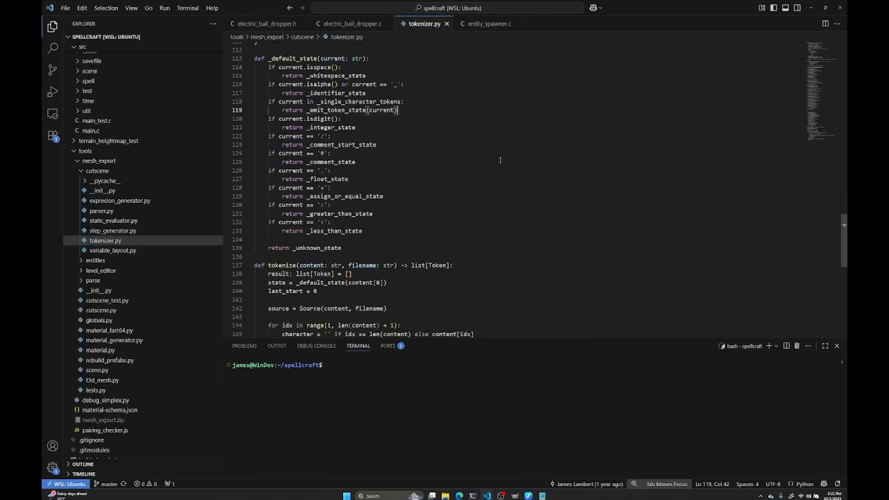
scroll("down", 3)
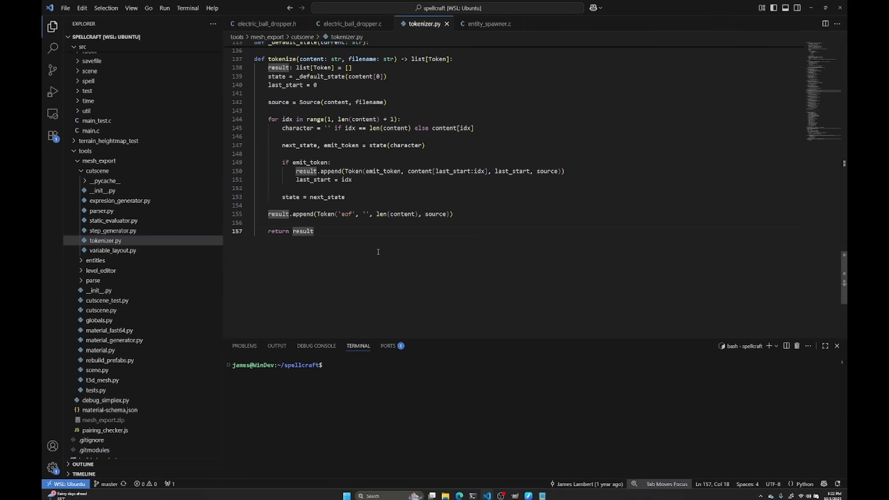
scroll("up", 3)
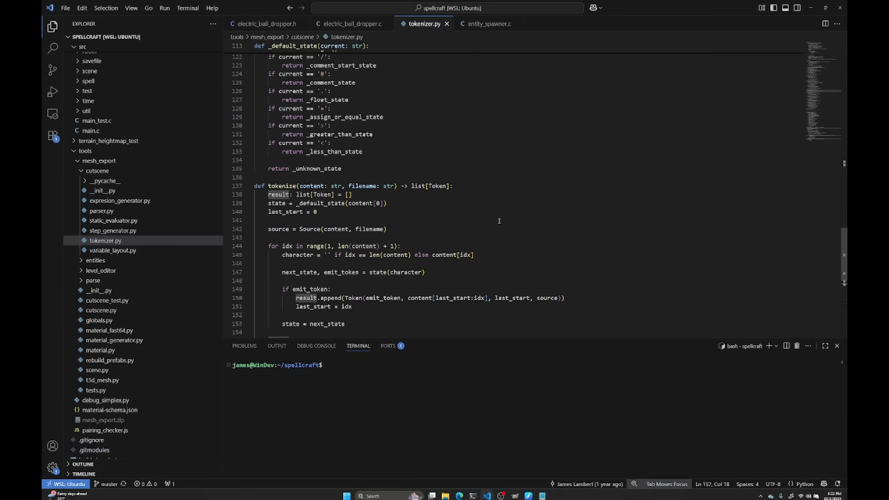
scroll("down", 3)
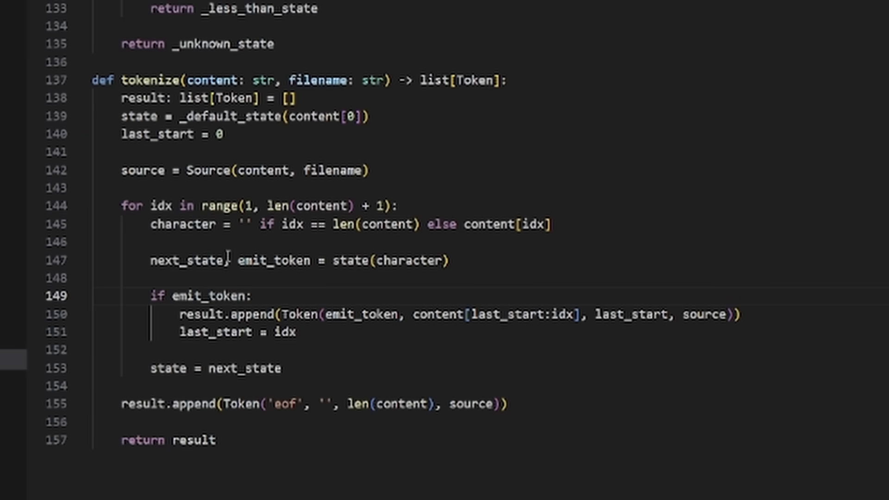
Step: Highlight occurrences of idx and Token in the loop, then mark idx again
double_click(183, 224)
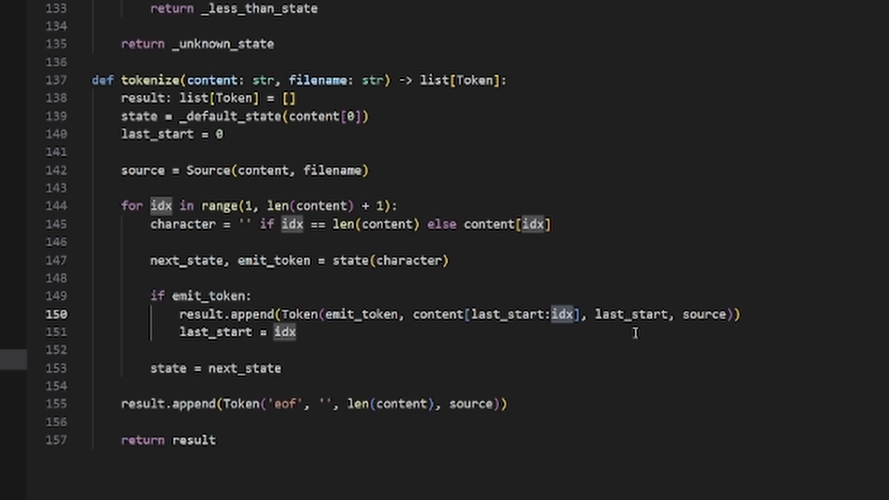
double_click(493, 315)
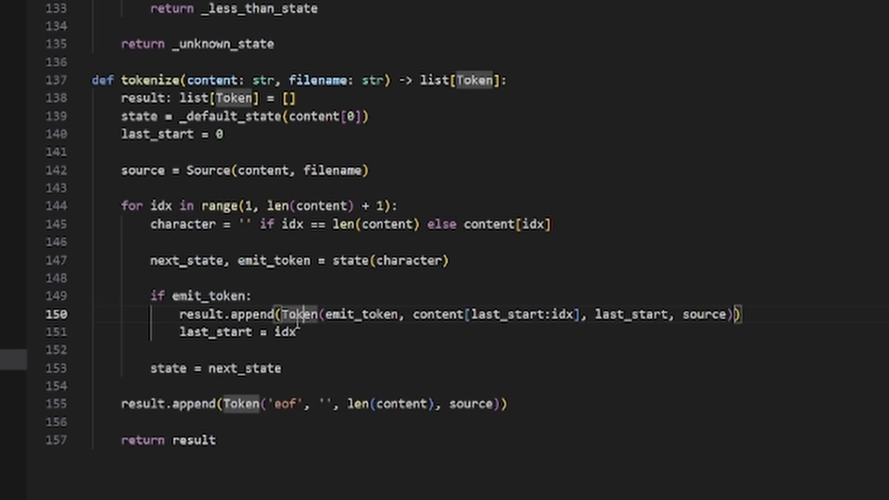
left_click(94, 350)
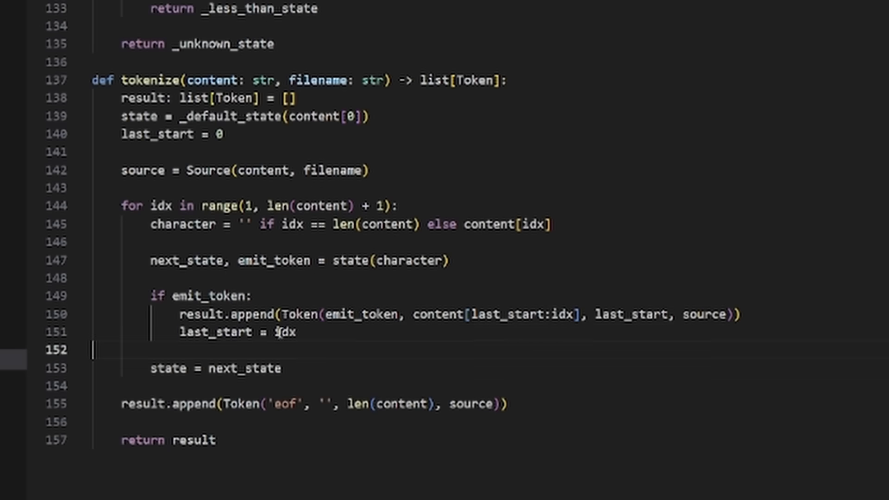
double_click(285, 333)
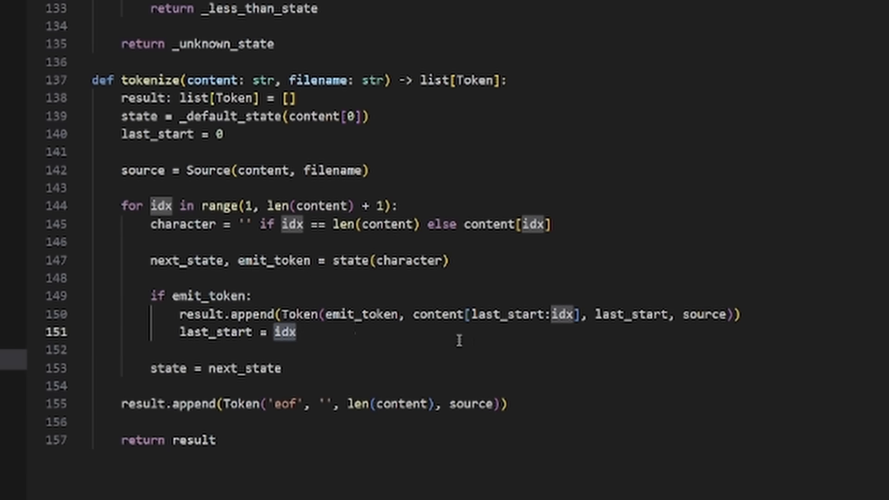
mouse_move(480, 343)
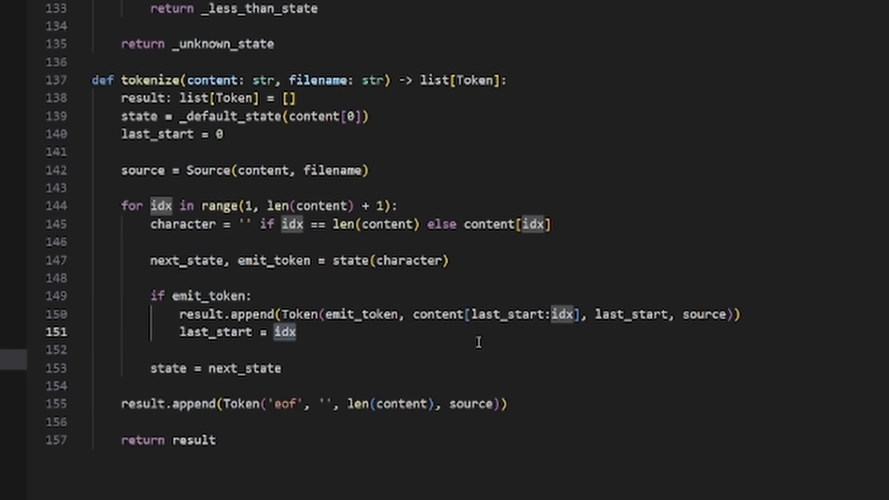
mouse_move(442, 359)
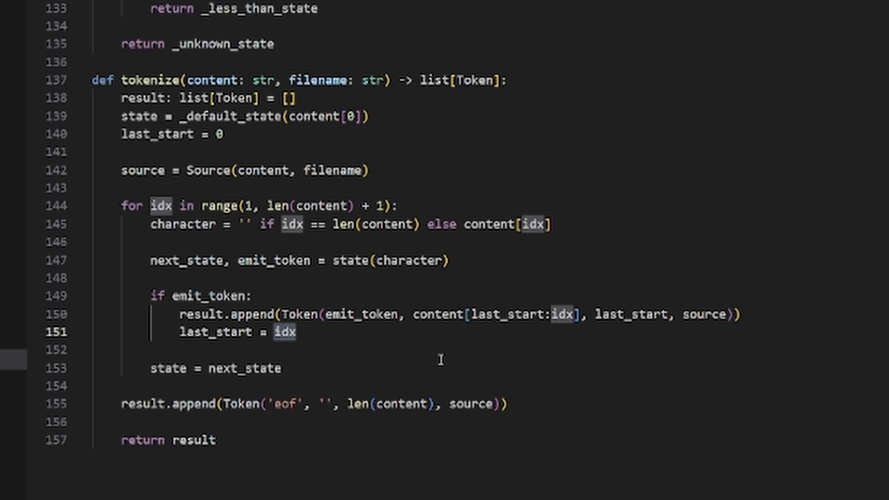
mouse_move(445, 367)
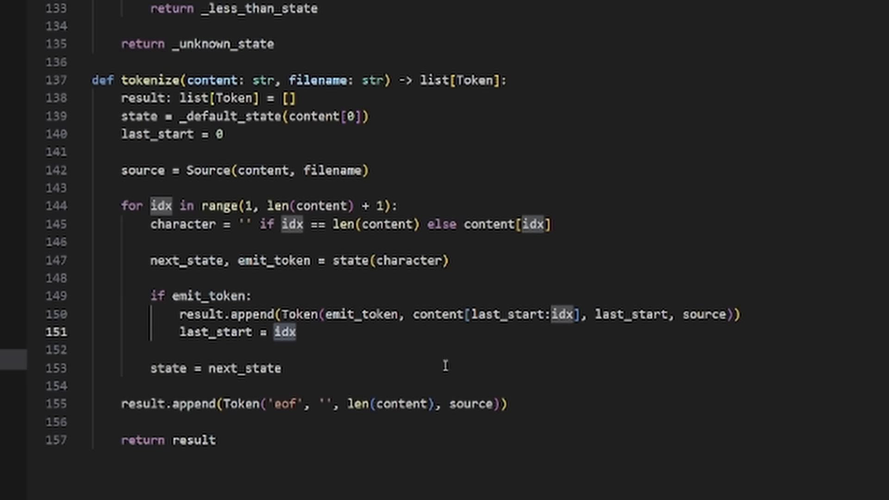
Step: Highlight every use of the state and next_state variables
double_click(166, 368)
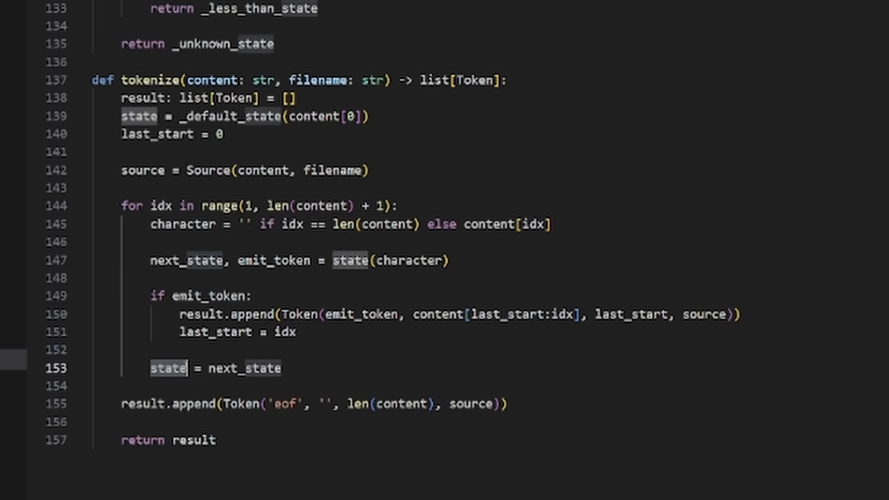
double_click(244, 368)
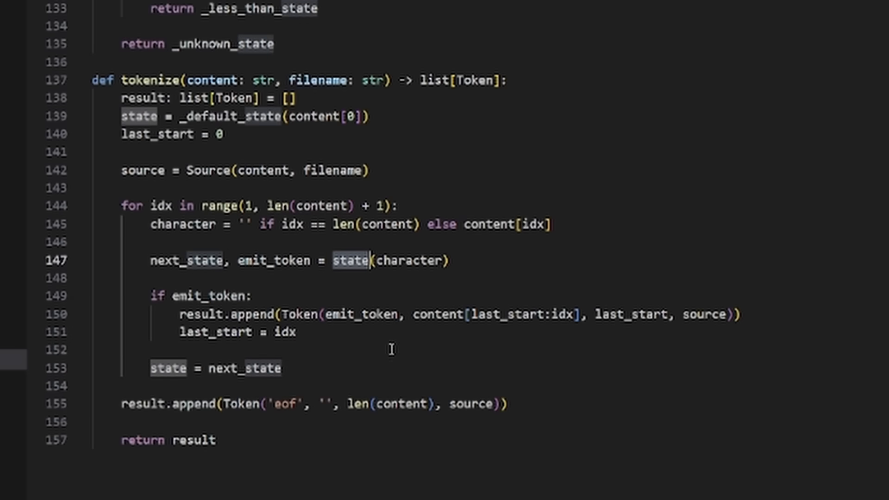
double_click(187, 260)
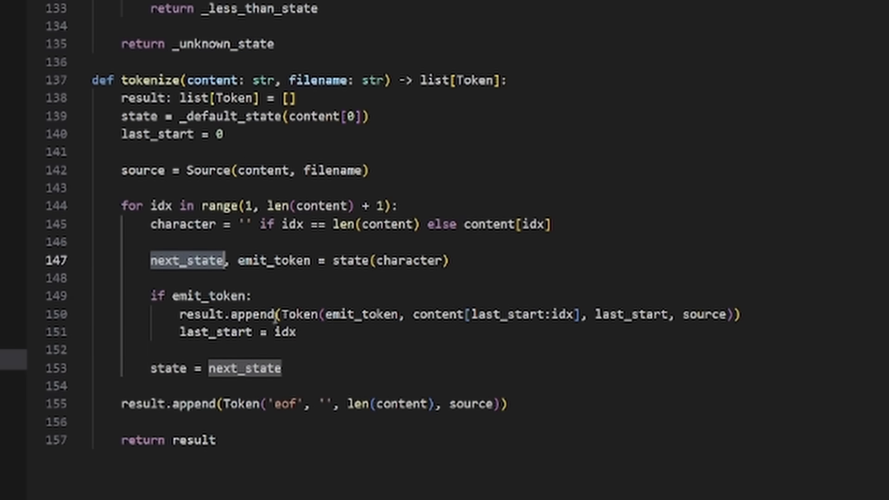
left_click(123, 404)
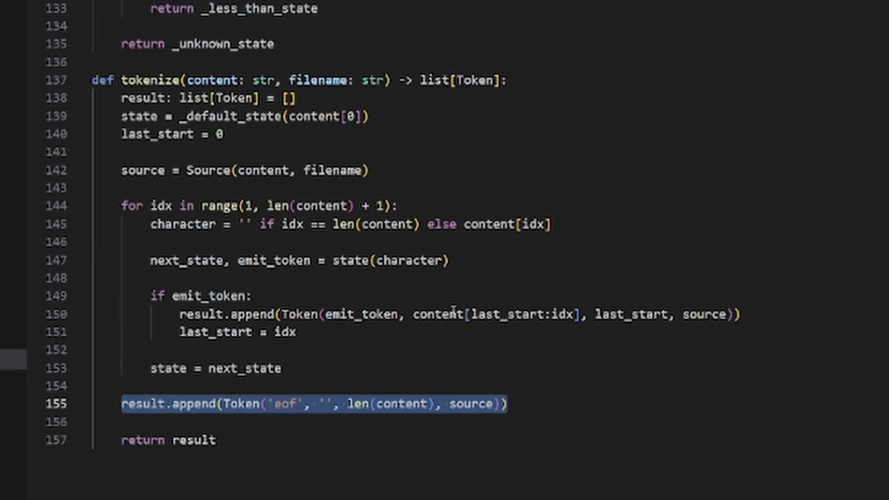
Step: Scroll up from tokenize back to the _default_state function
scroll("up", 3)
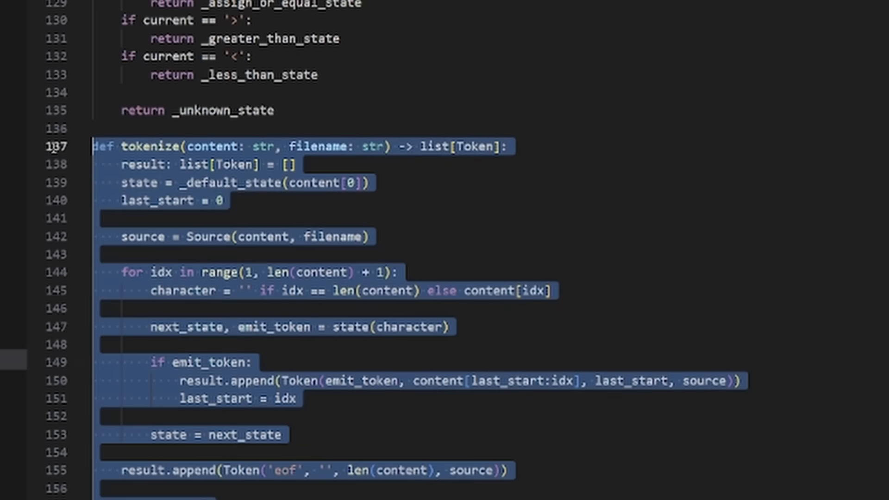
mouse_move(613, 318)
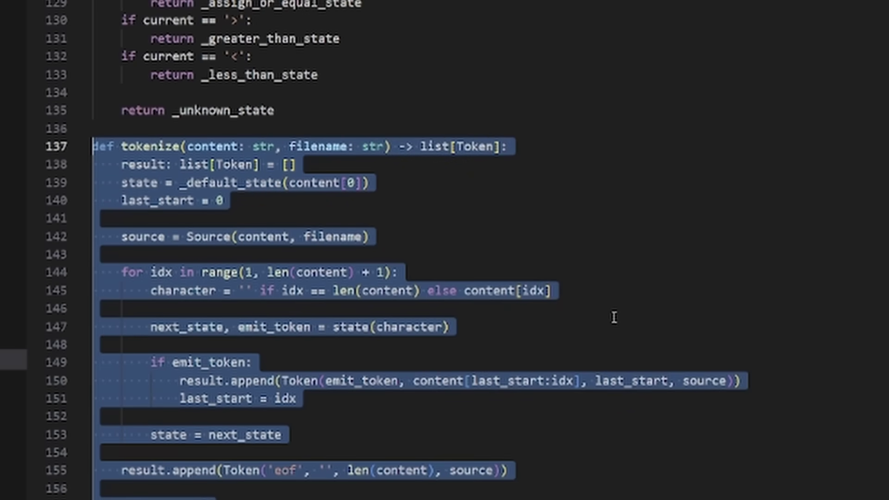
mouse_move(627, 295)
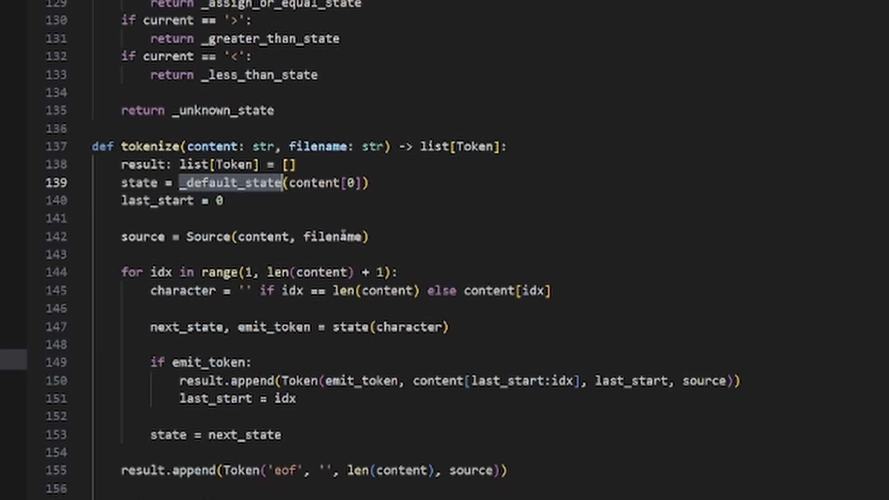
scroll("up", 3)
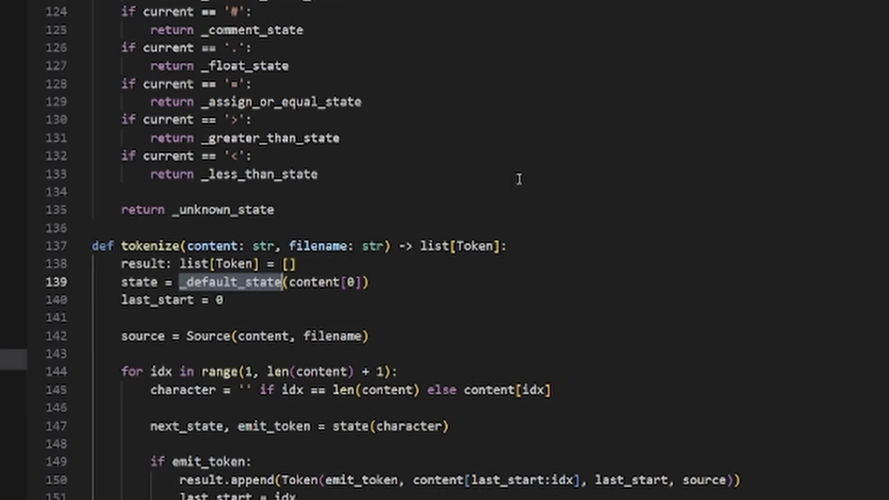
scroll("up", 3)
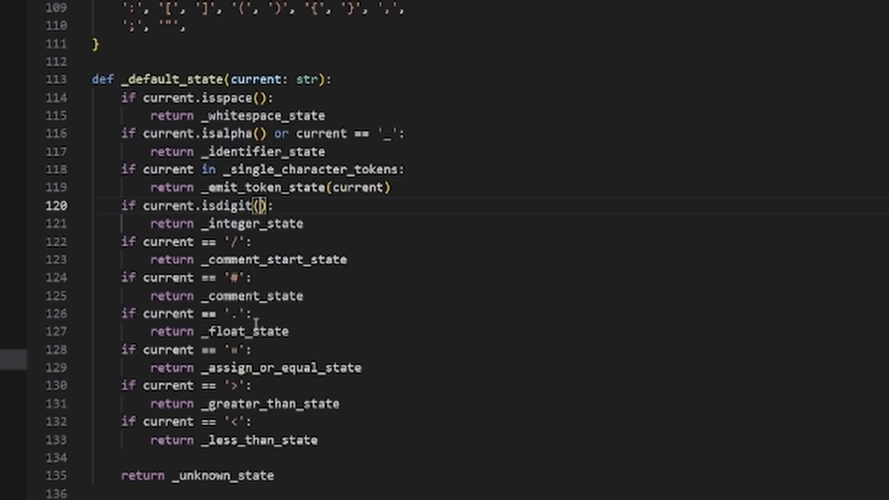
mouse_move(199, 243)
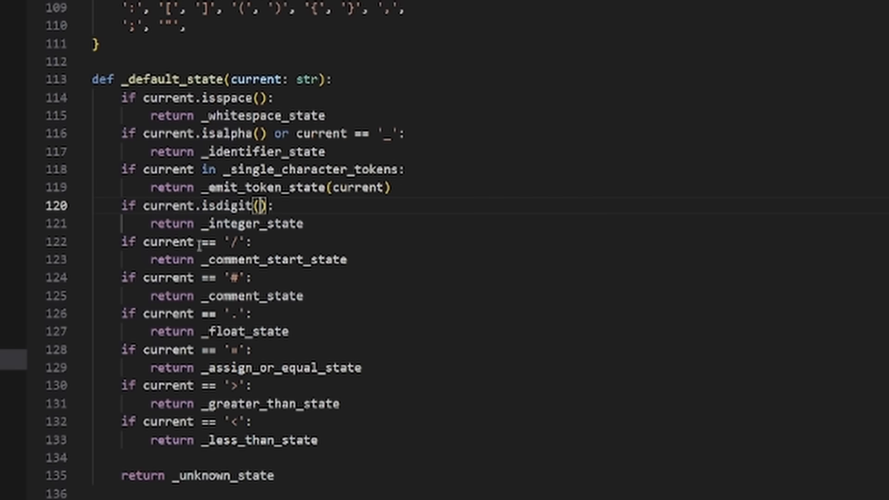
mouse_move(361, 273)
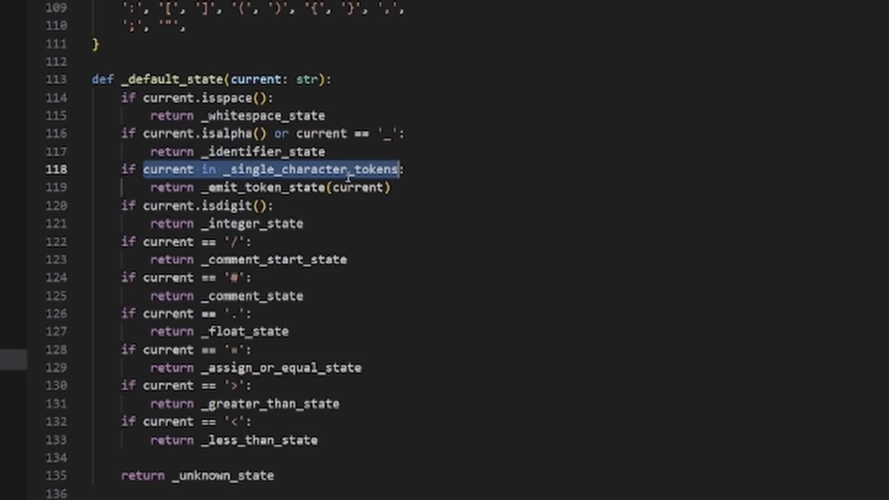
scroll("up", 3)
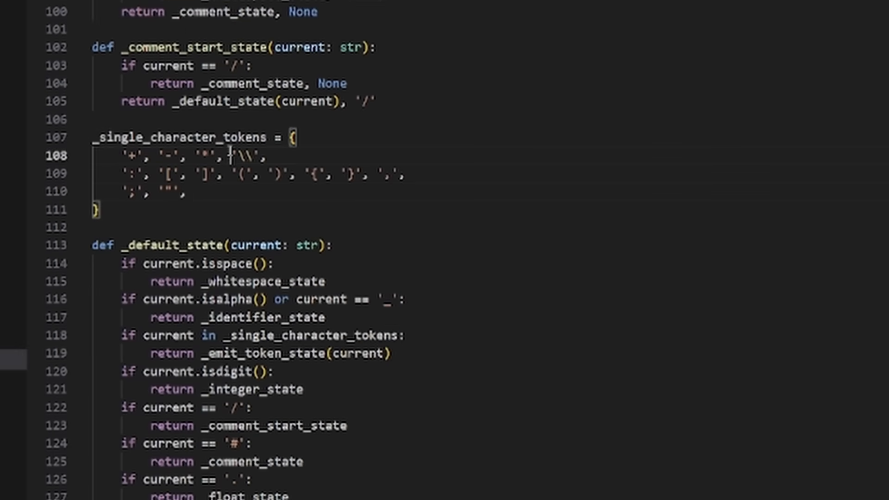
left_click(99, 210)
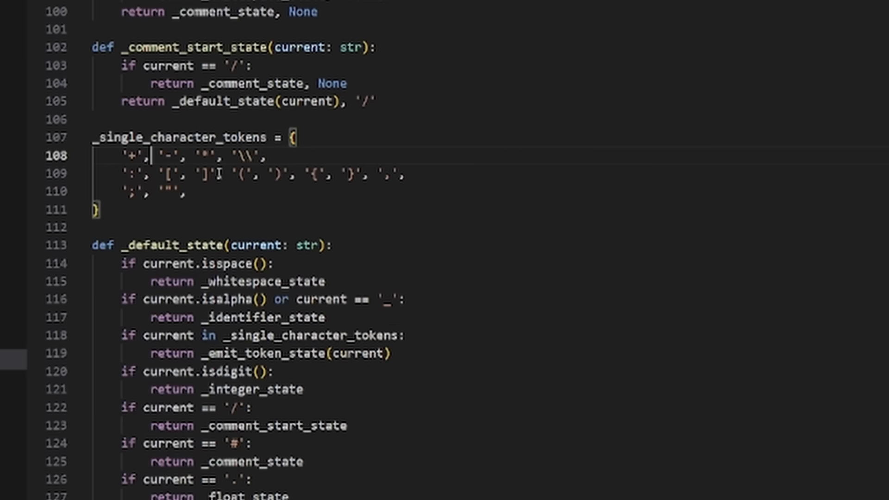
left_click(253, 205)
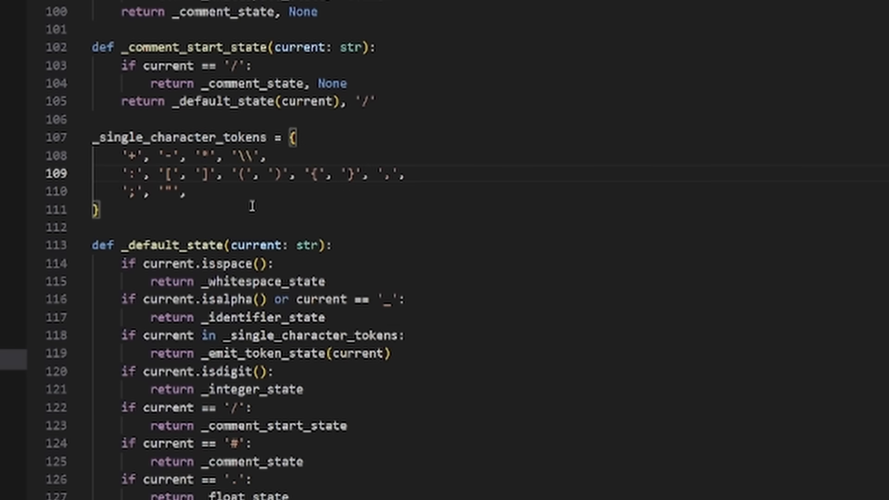
scroll("down", 3)
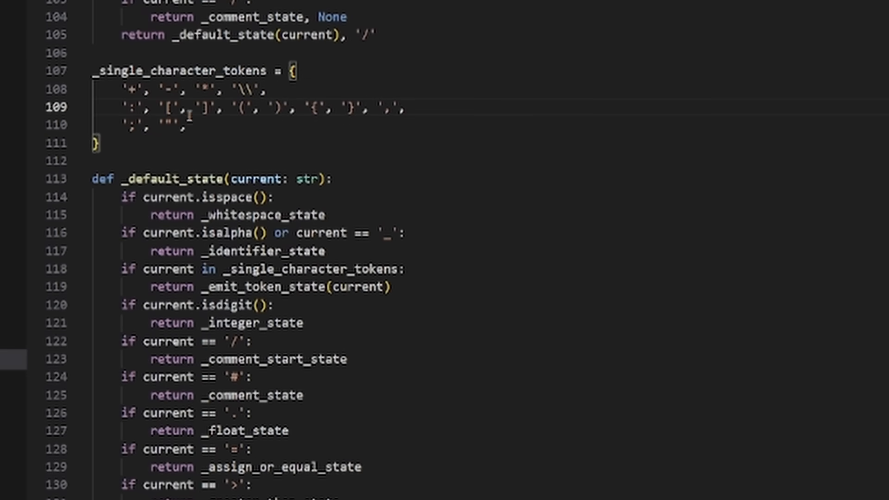
scroll("down", 3)
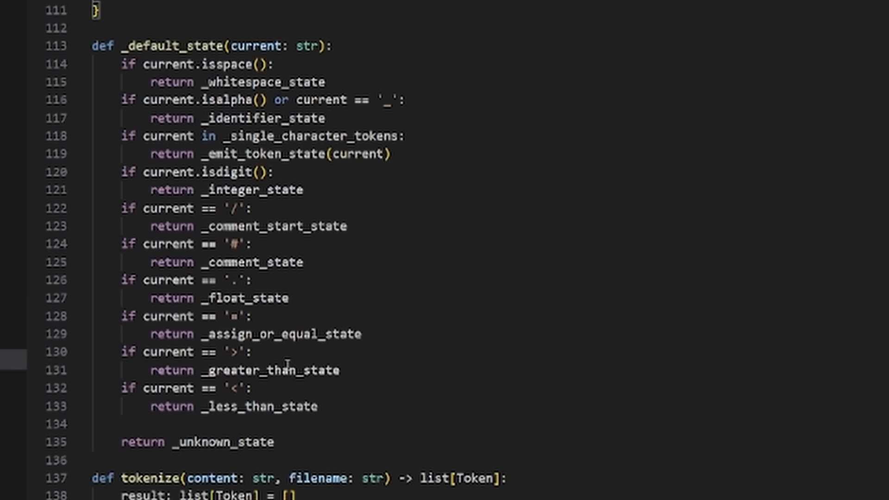
mouse_move(344, 329)
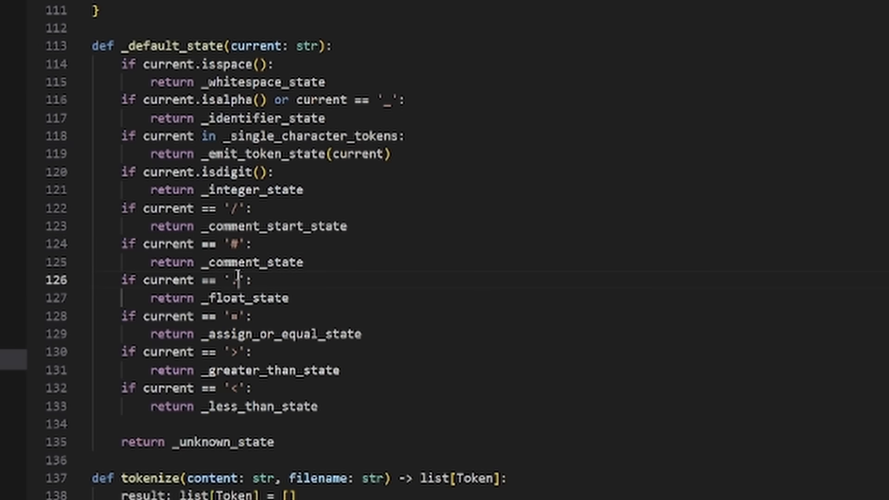
double_click(266, 371)
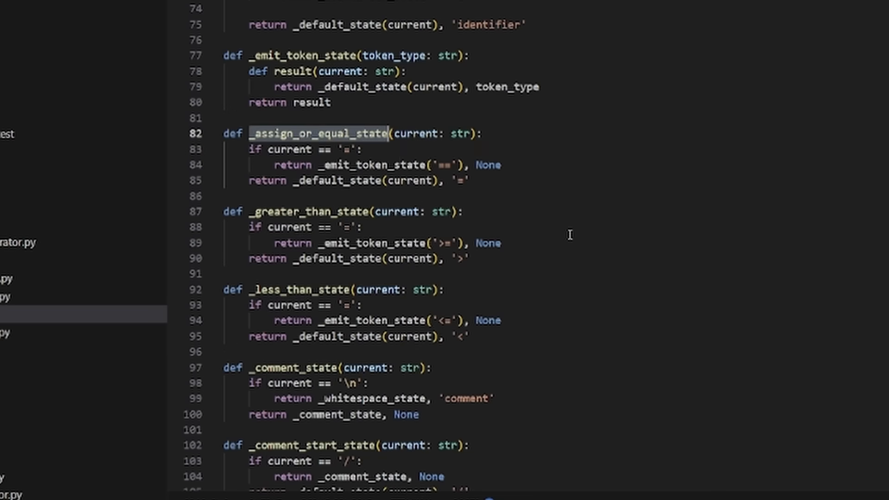
scroll("up", 3)
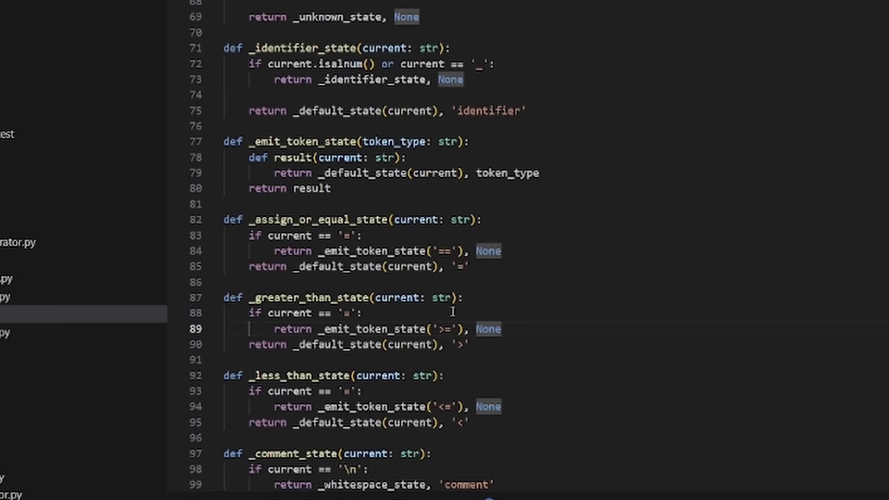
double_click(332, 250)
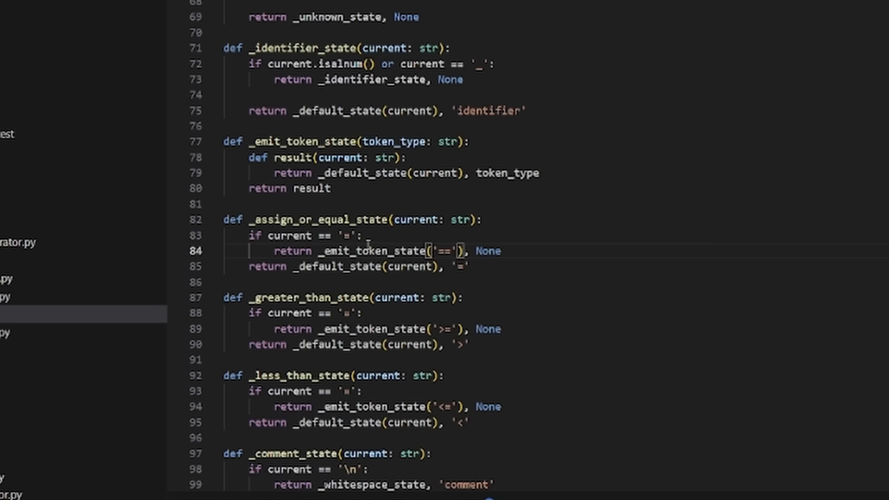
left_click(337, 267)
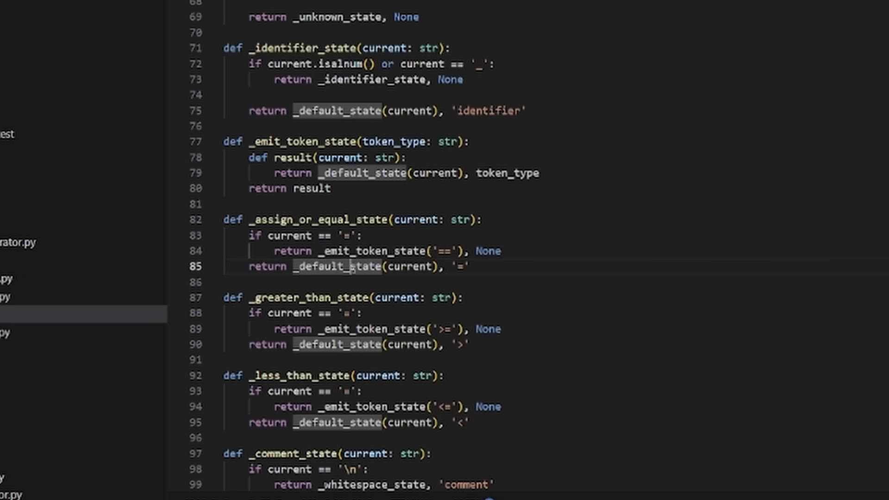
double_click(336, 267)
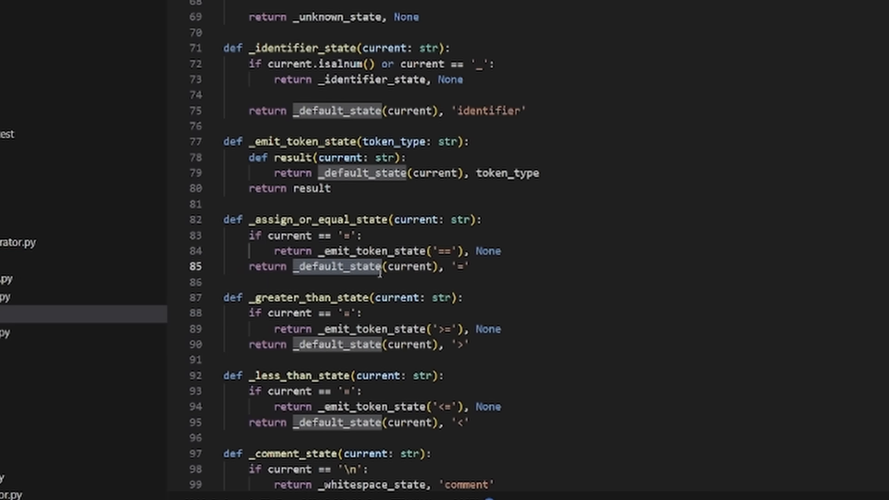
double_click(460, 267)
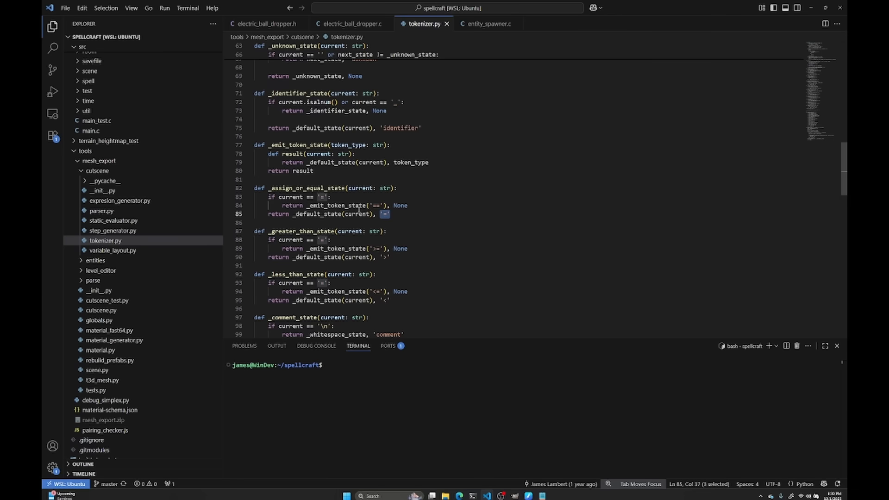
scroll("down", 3)
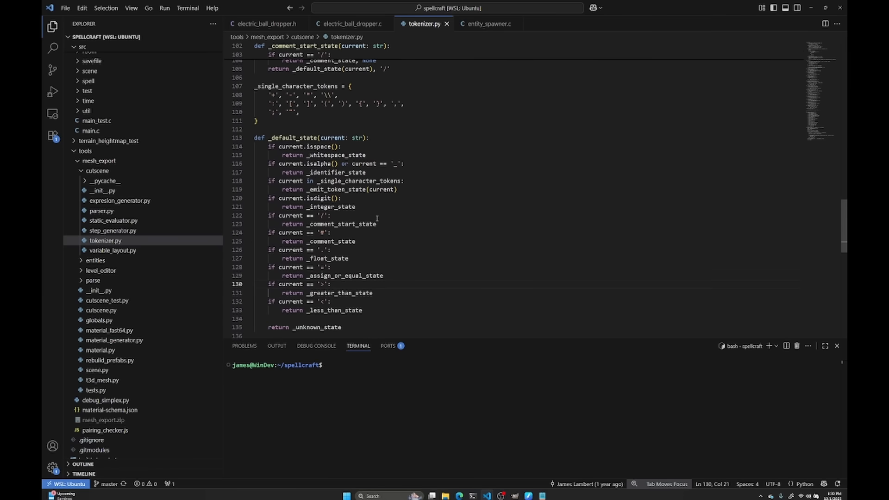
scroll("down", 3)
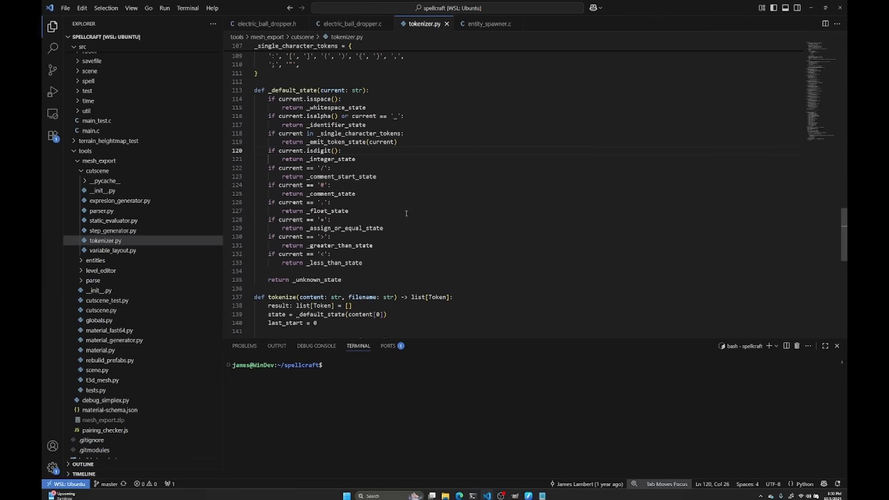
scroll("up", 3)
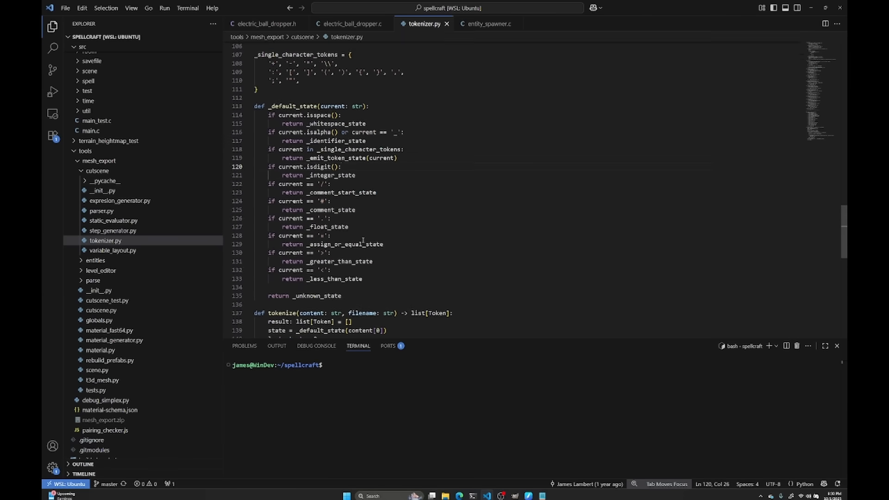
scroll("up", 3)
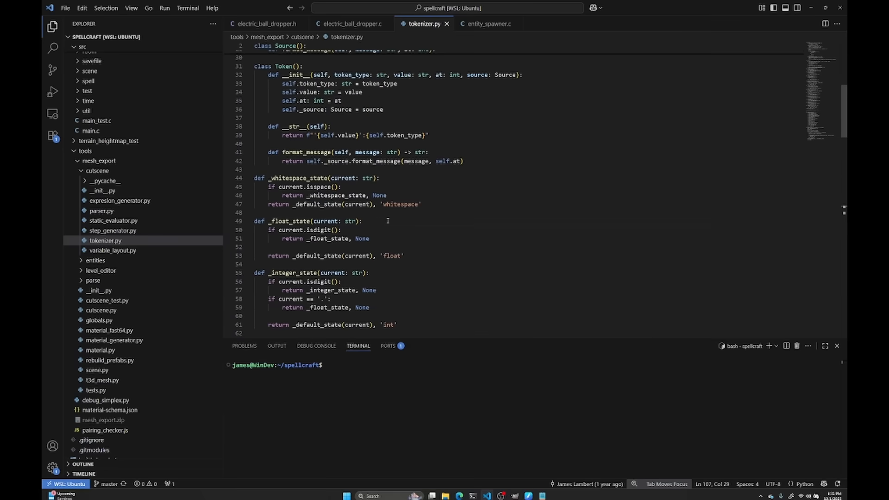
left_click(387, 220)
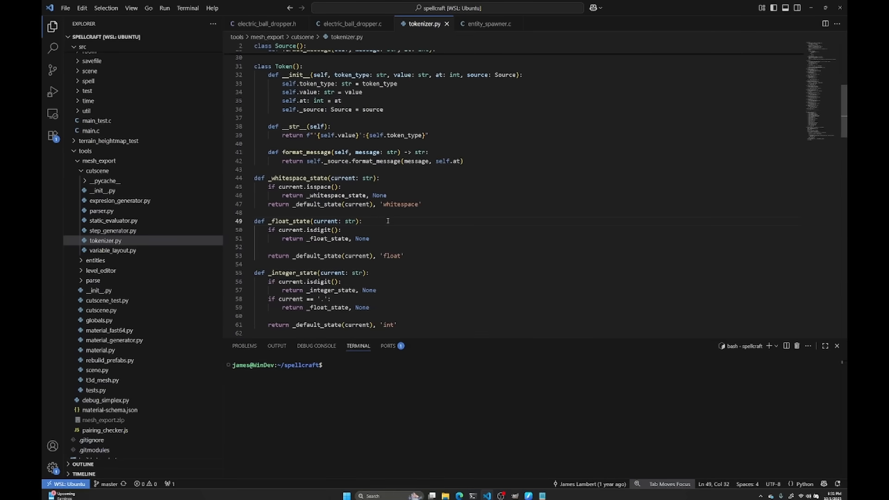
scroll("down", 3)
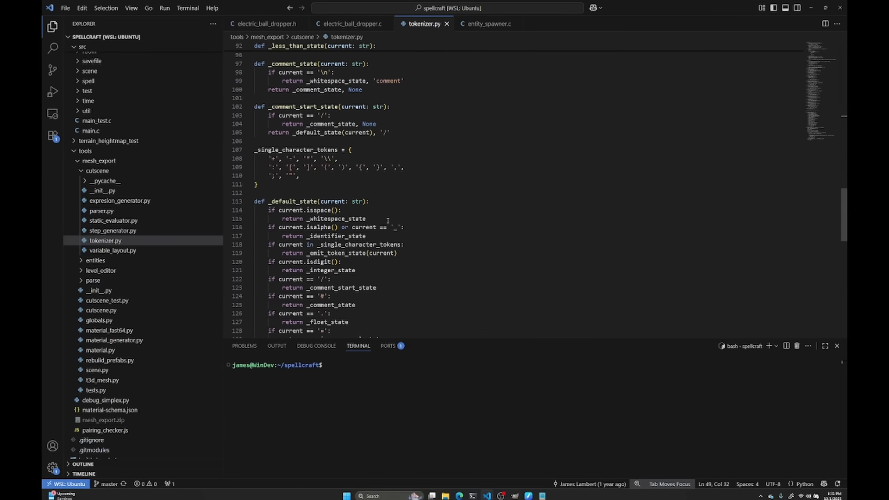